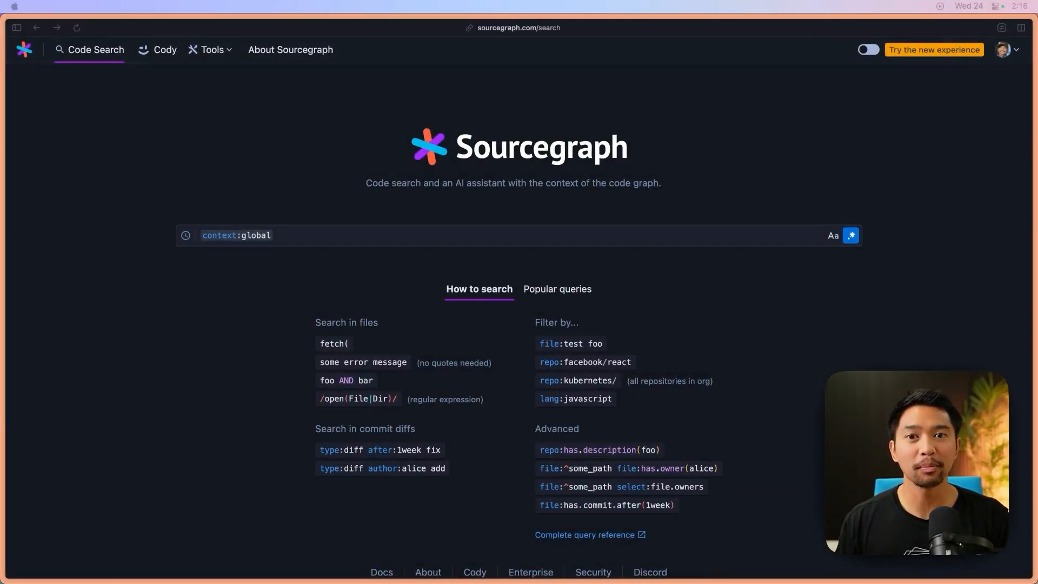
mouse_move(649, 313)
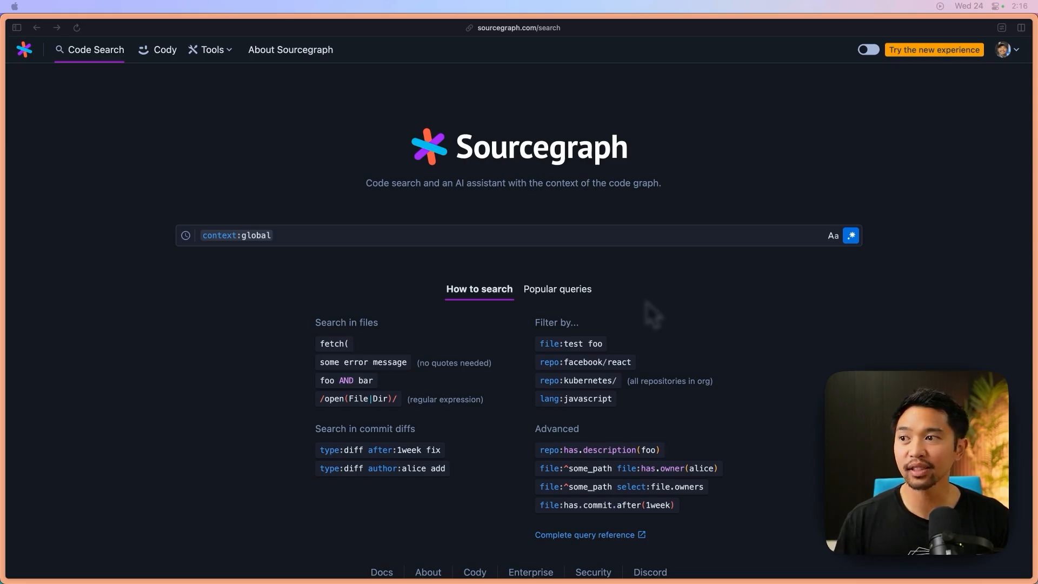
- Begin a query scoped with repo:facebook/r to get Facebook repository suggestions
left_click(290, 236)
type(" repo:facebook/r")
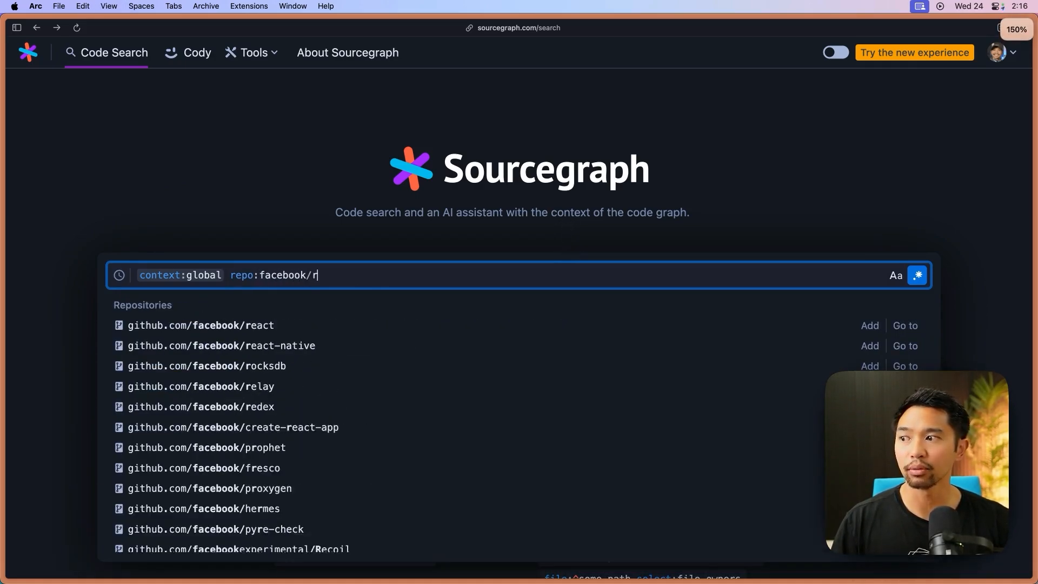
- Scope the search to github.com/facebook/react and search for TODO (~2.6k results)
left_click(201, 324)
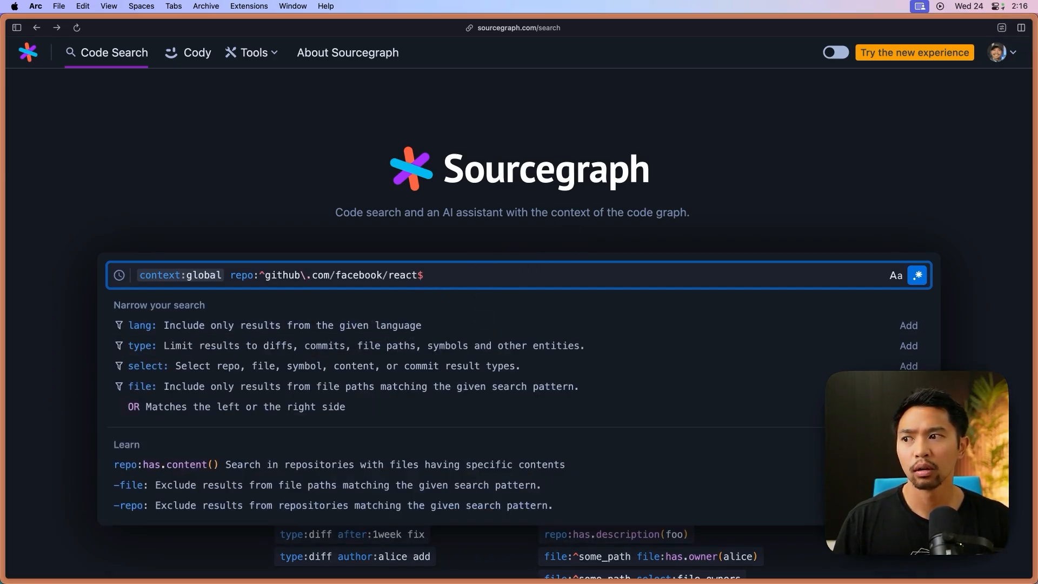
type("TODO")
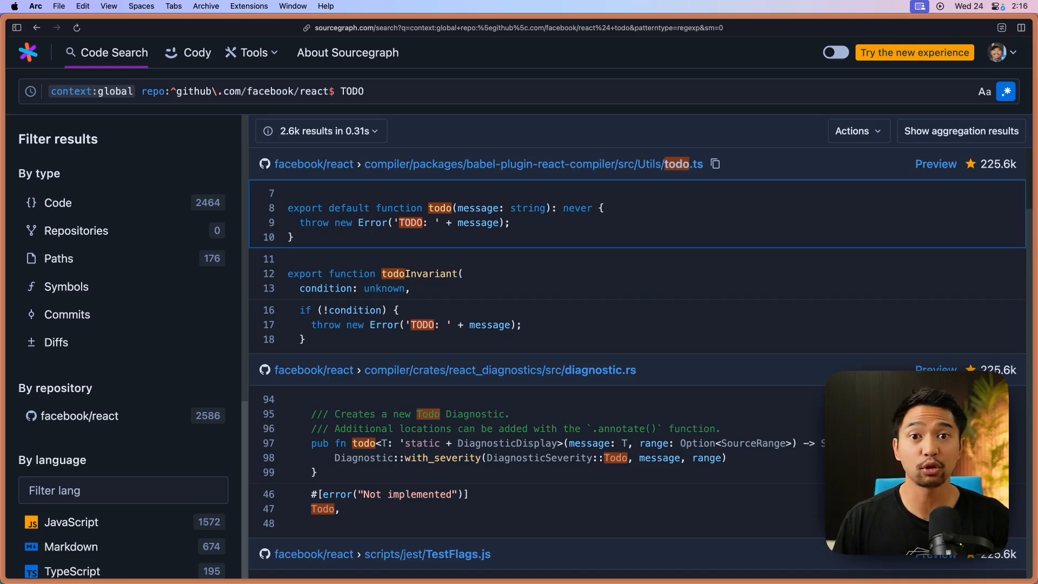
mouse_move(365, 152)
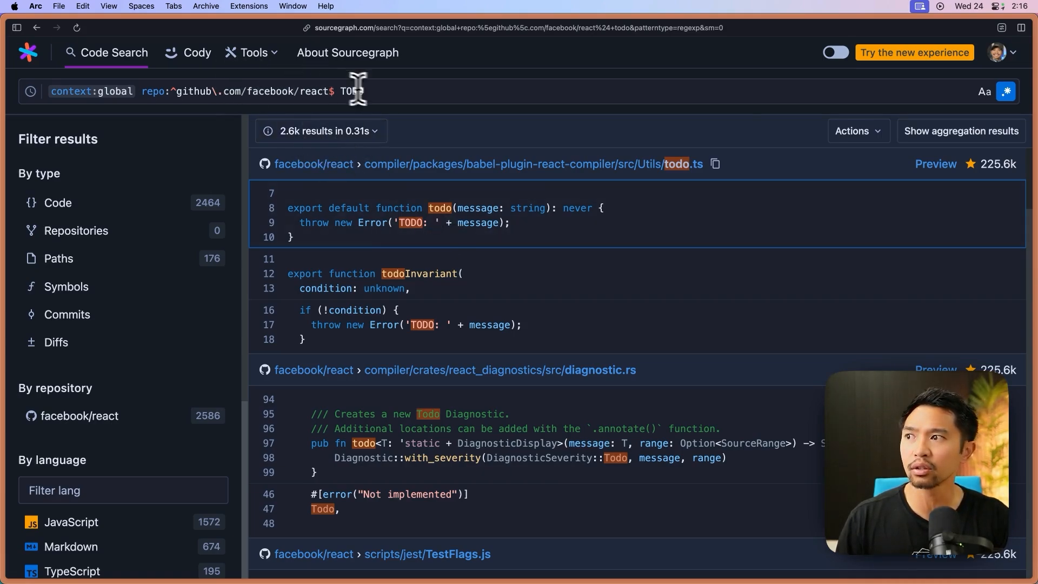
- Narrow the query to the exact phrase "// TODO", cutting results to about 1.0k
type("\"/TODO")
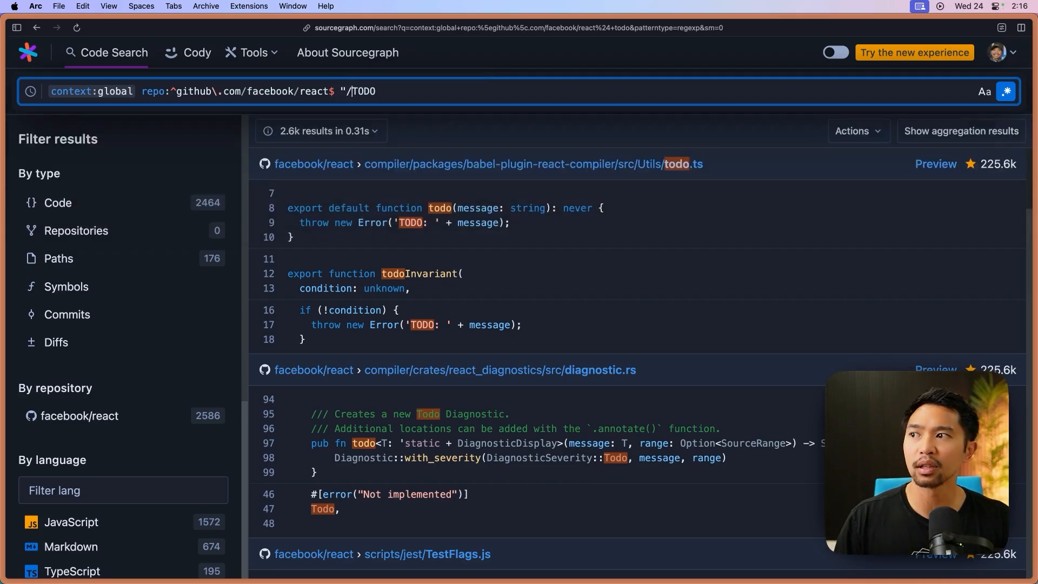
type("/ TODO\"")
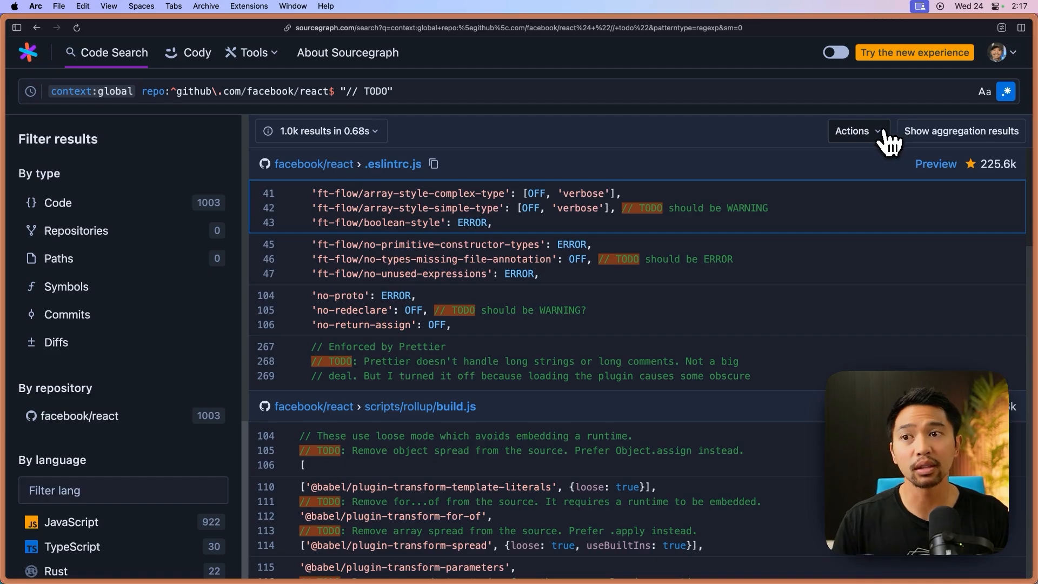
left_click(859, 131)
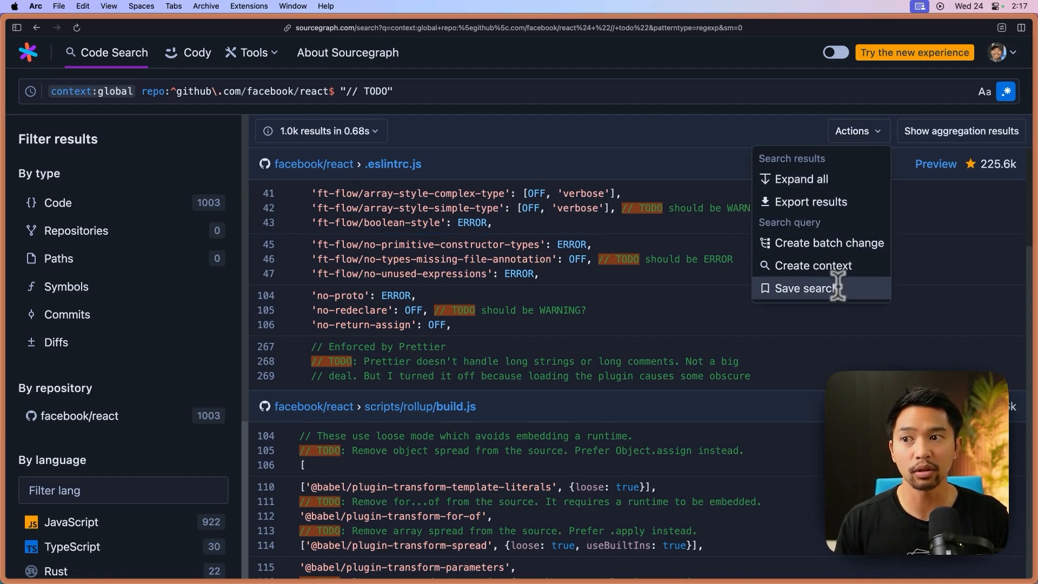
left_click(803, 288)
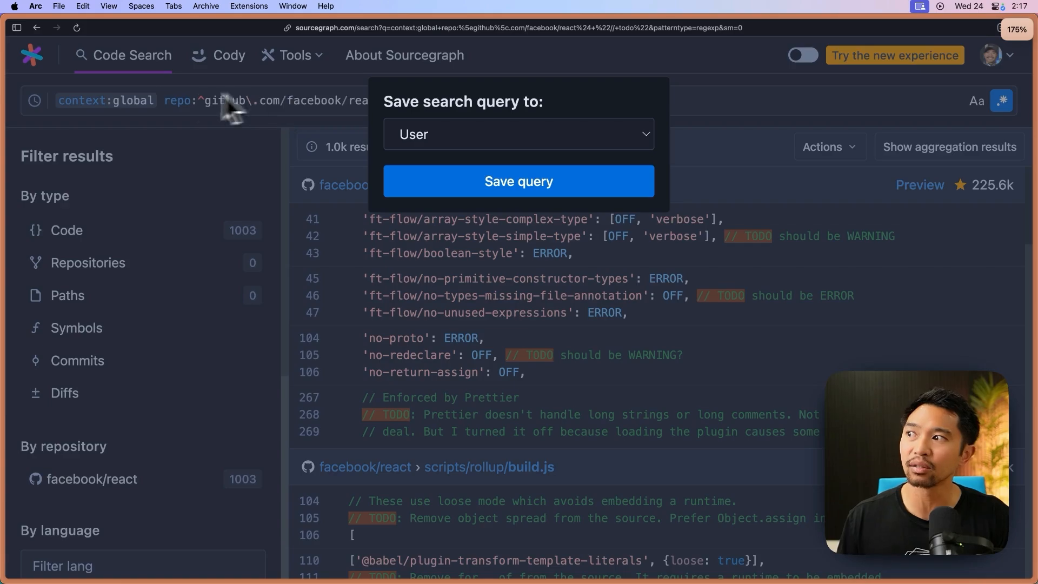
mouse_move(230, 110)
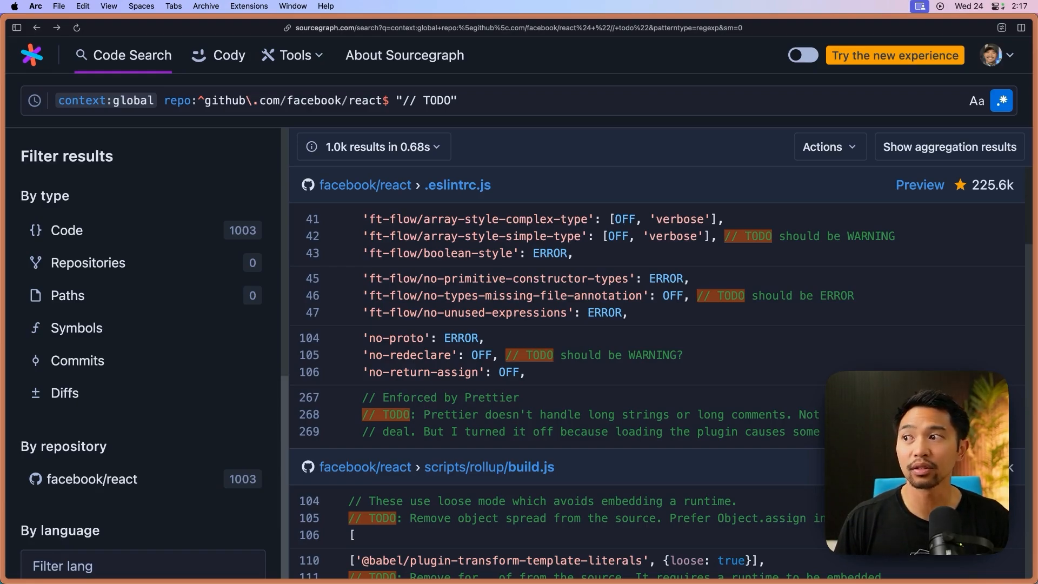
mouse_move(482, 110)
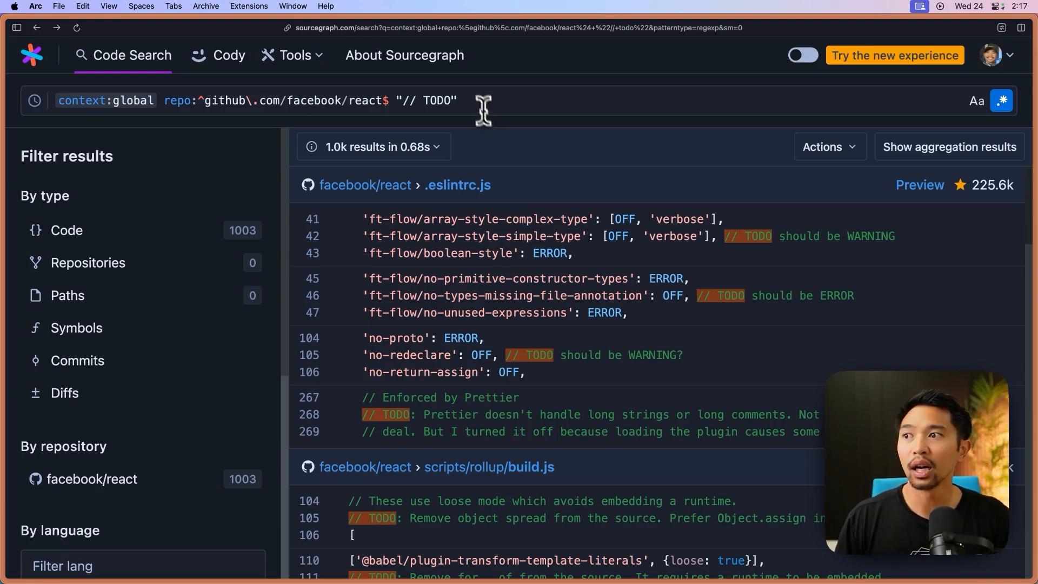
- Save the current query under User via Actions > Save search, reaching the Saved Searches page
left_click(232, 101)
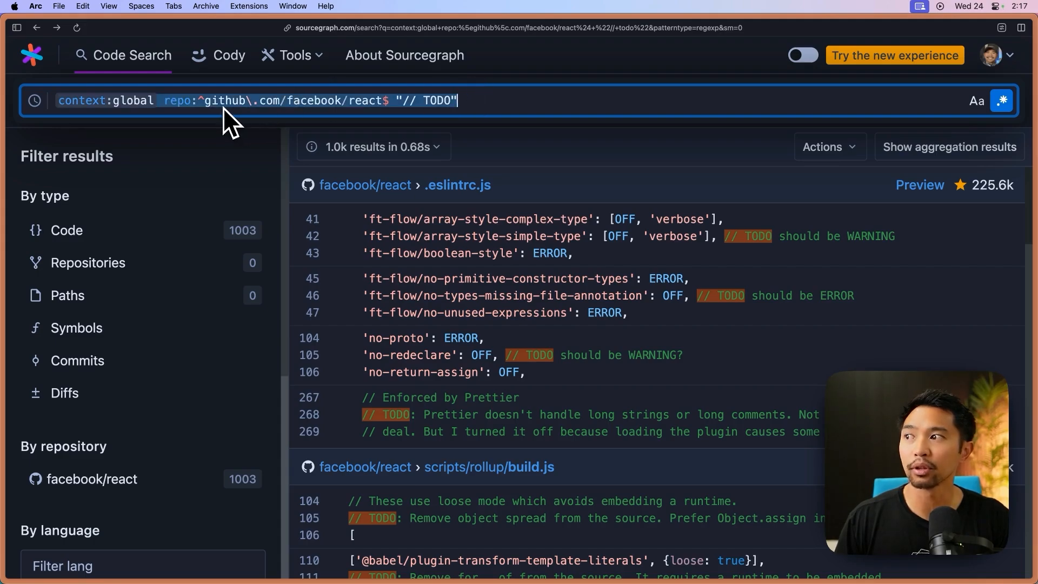
left_click(829, 147)
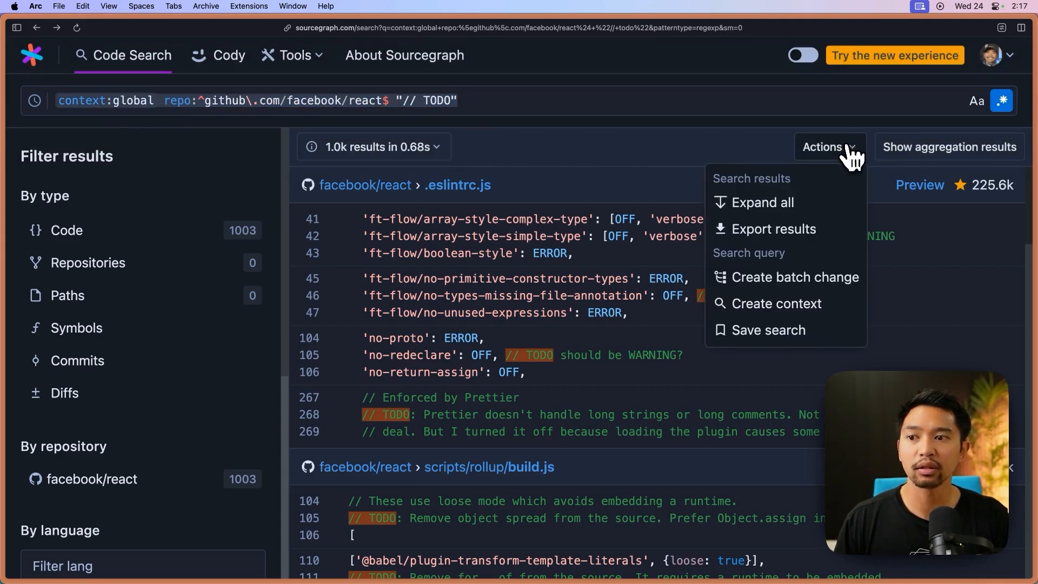
left_click(767, 329)
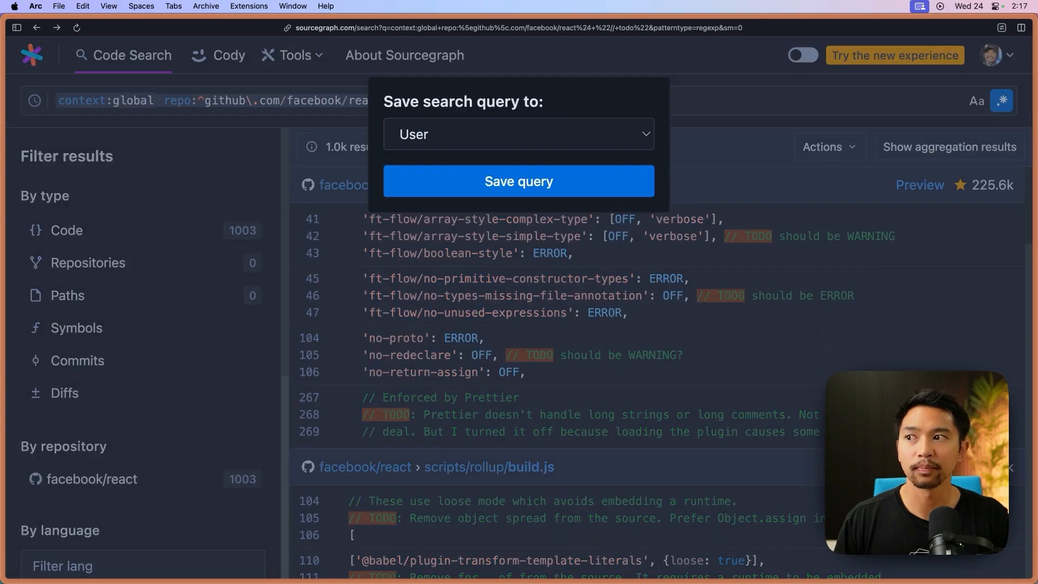
mouse_move(582, 140)
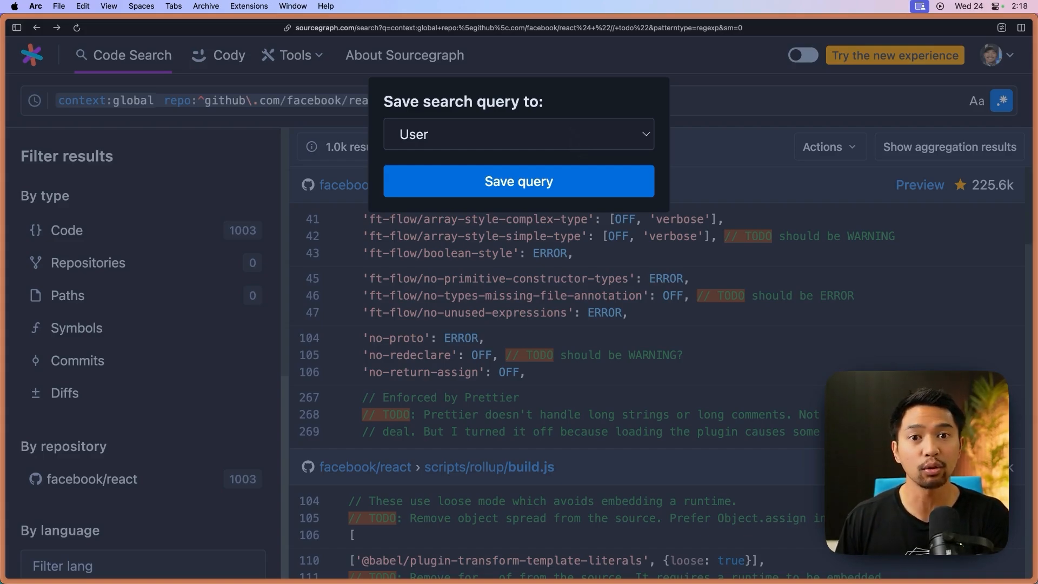
left_click(519, 134)
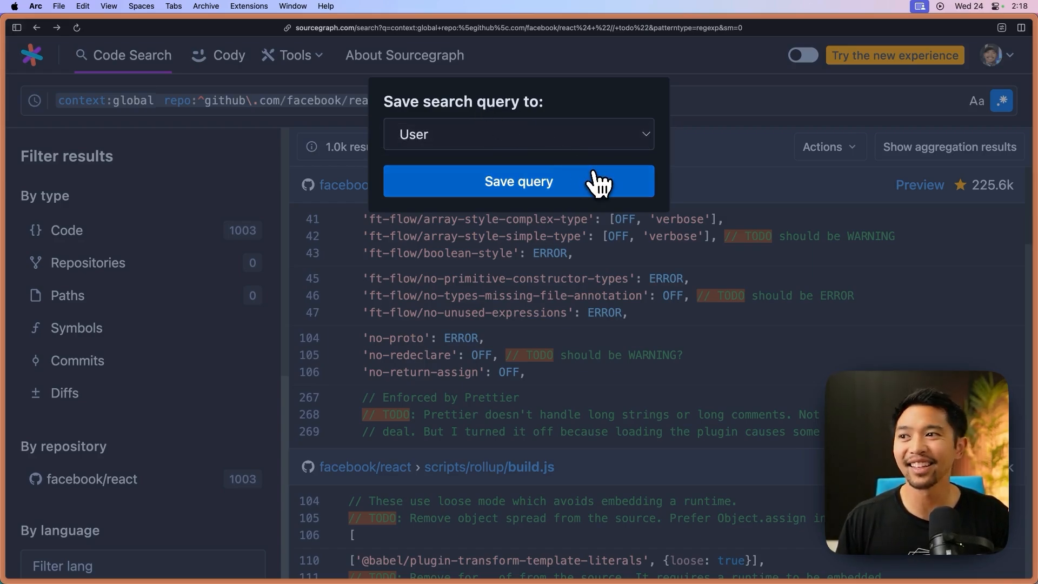
left_click(519, 181)
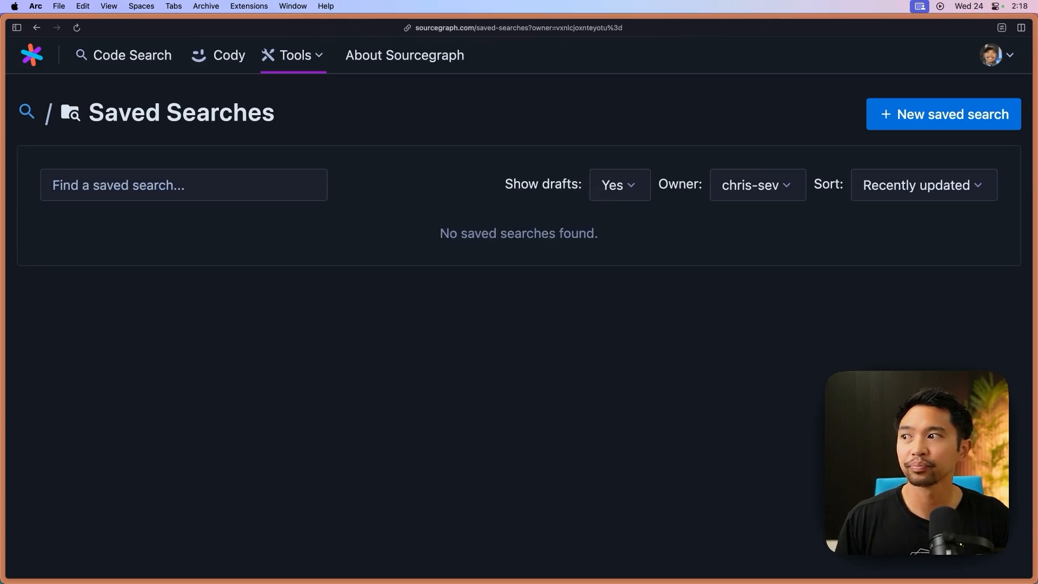
- Start a new saved search with the description 'React TODOs'
left_click(943, 115)
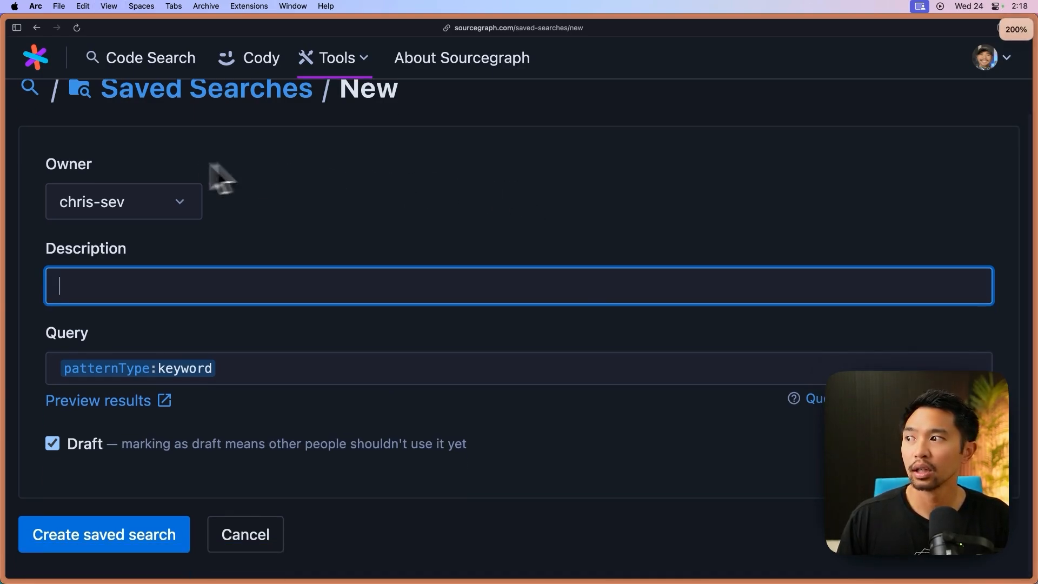
mouse_move(175, 290)
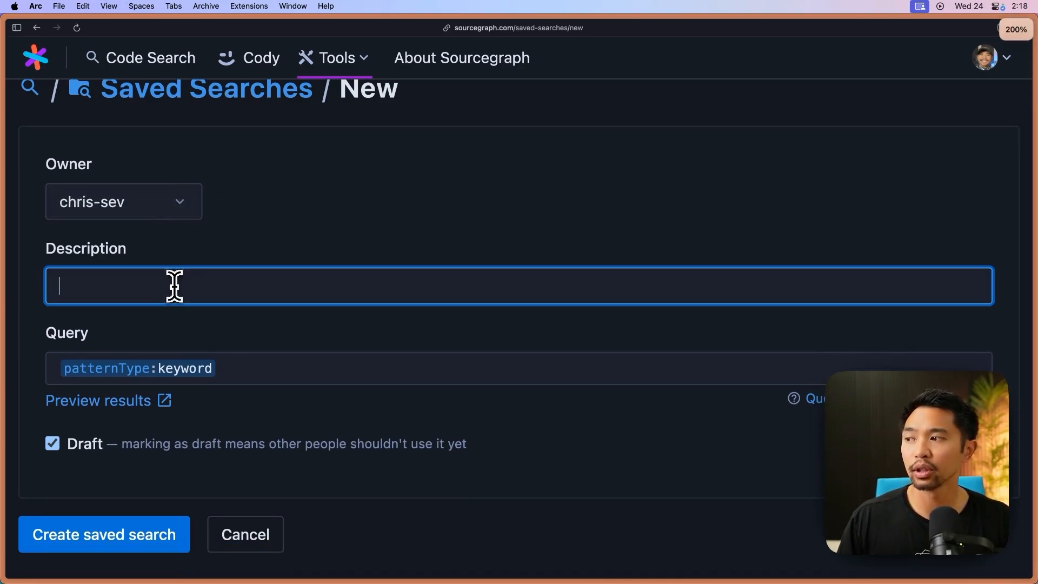
type("React TODO")
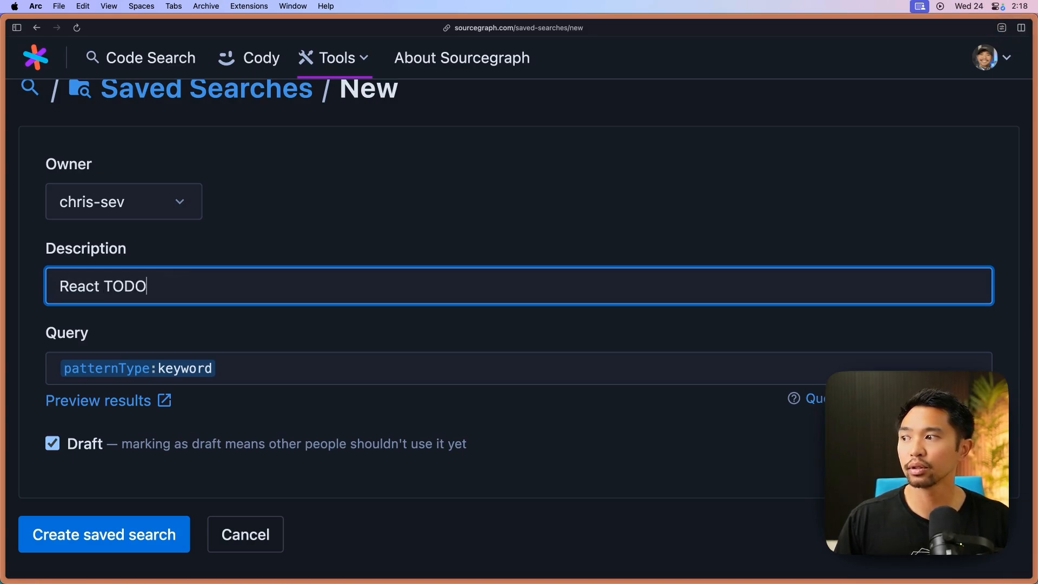
type("s")
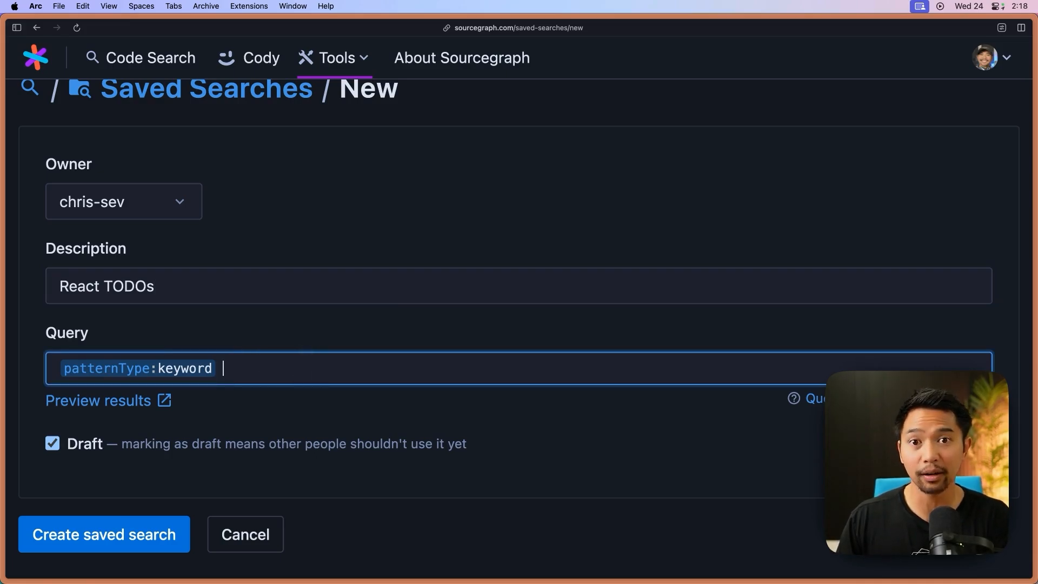
- Set the query to repo:^github\.com/facebook/react$ "// TODO" and uncheck Draft
type("context:global repo:^github\\.com/facebook/react$ \"// TODO\"")
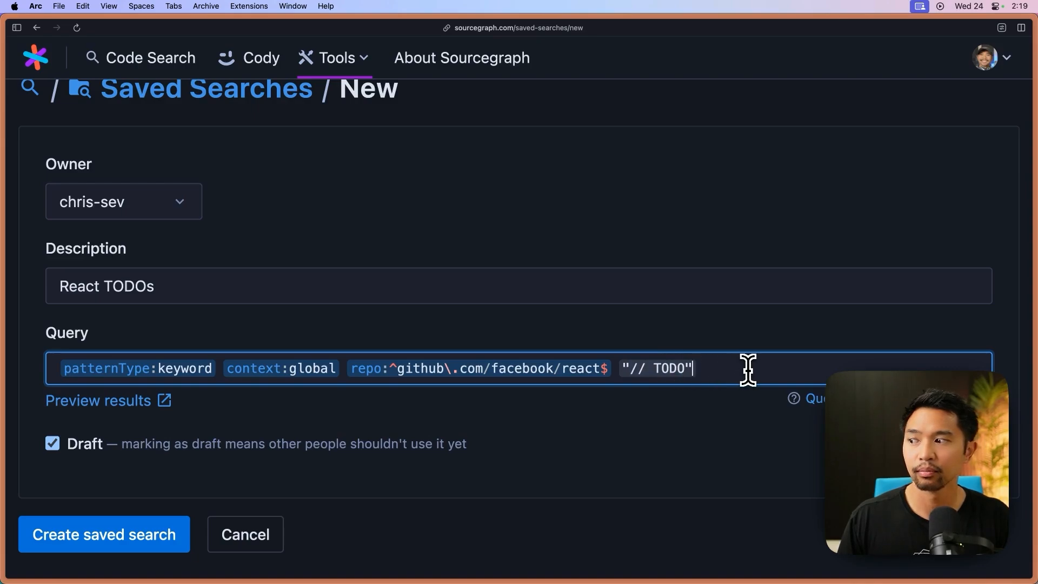
left_click(51, 445)
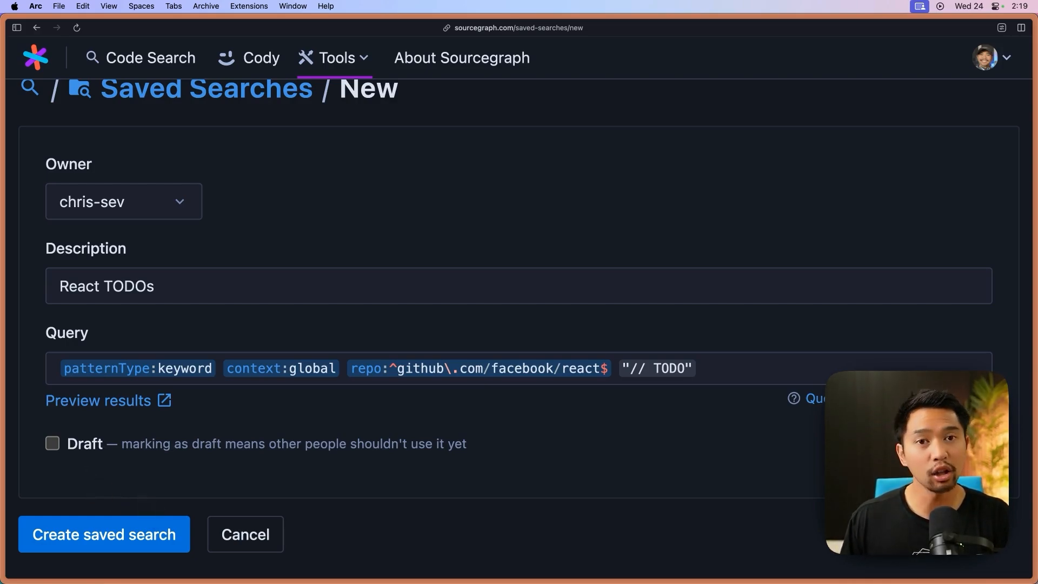
mouse_move(130, 531)
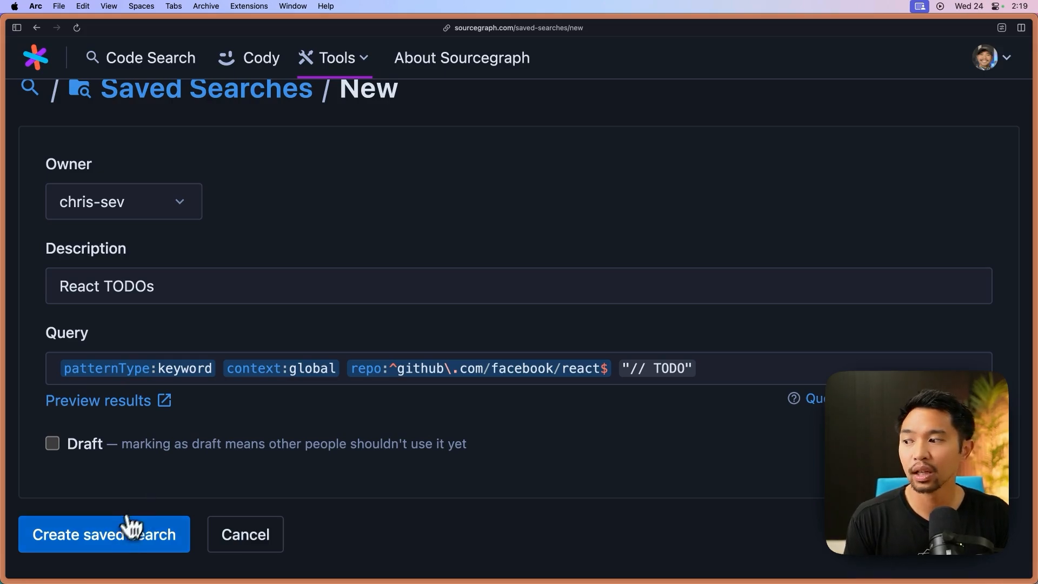
- Create the React TODOs saved search and run it, showing about 1.0k matches
left_click(104, 534)
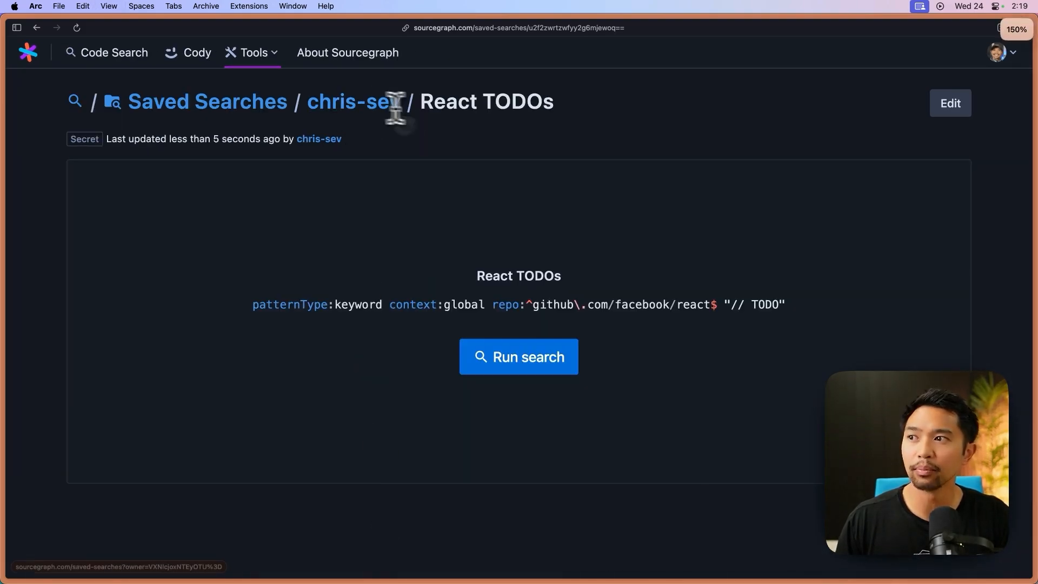
left_click(519, 356)
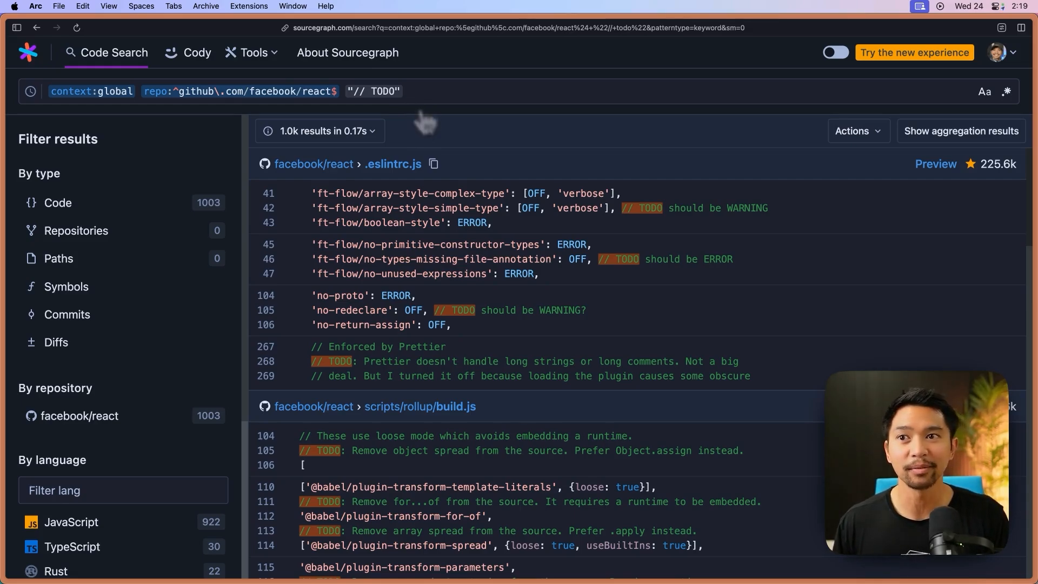
left_click(997, 52)
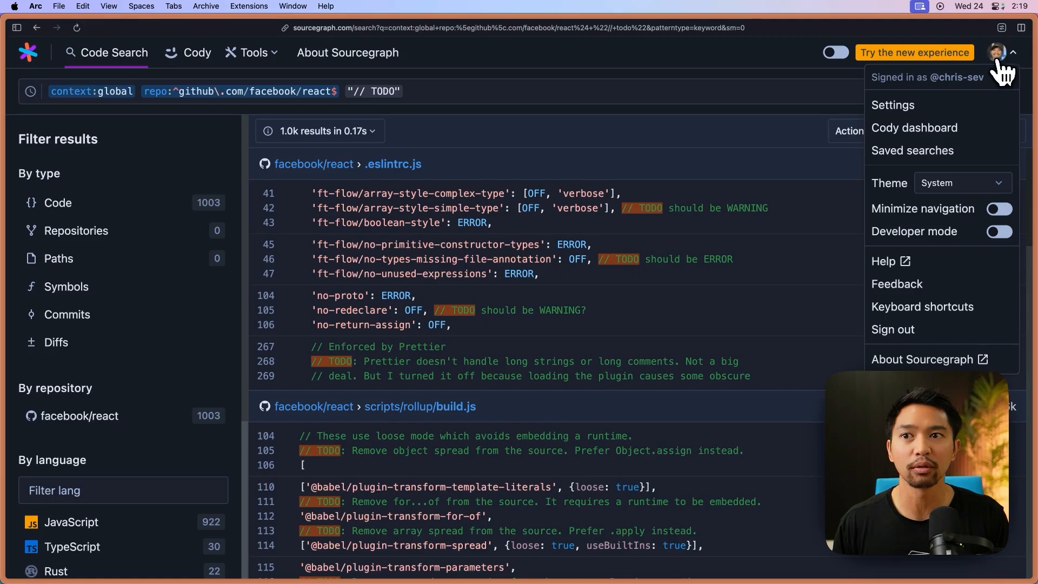
left_click(912, 150)
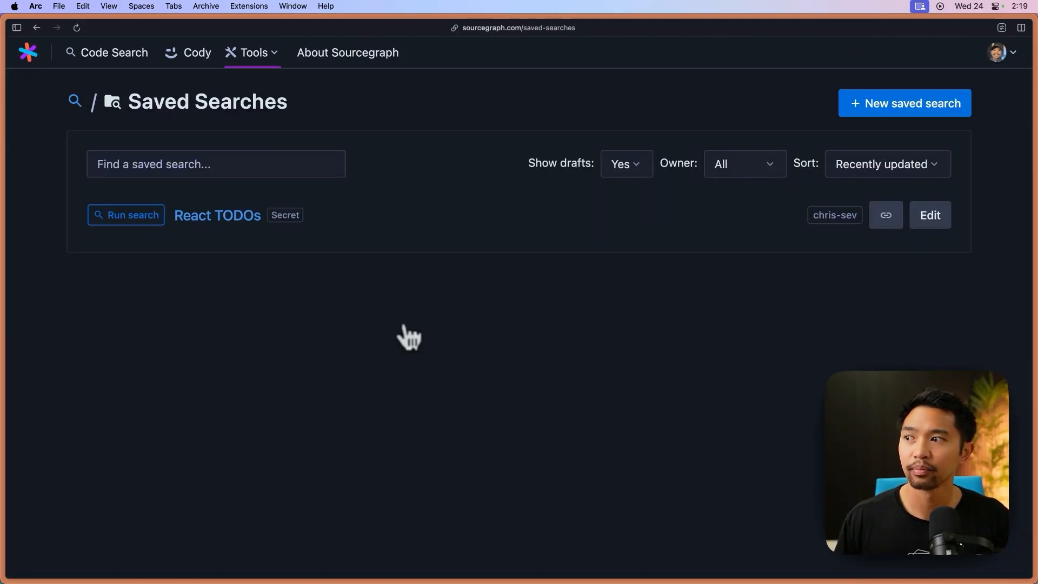
left_click(125, 214)
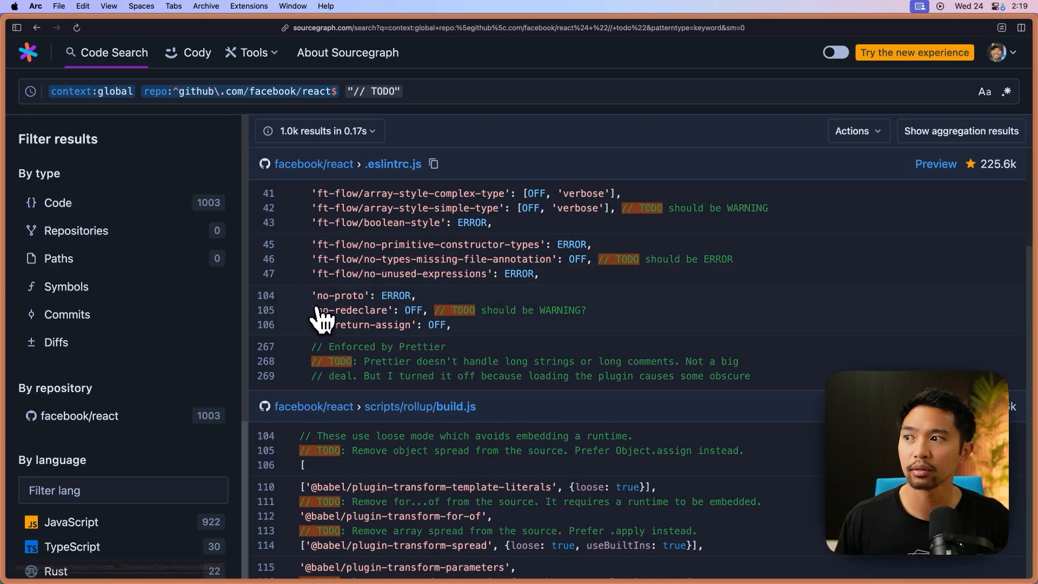